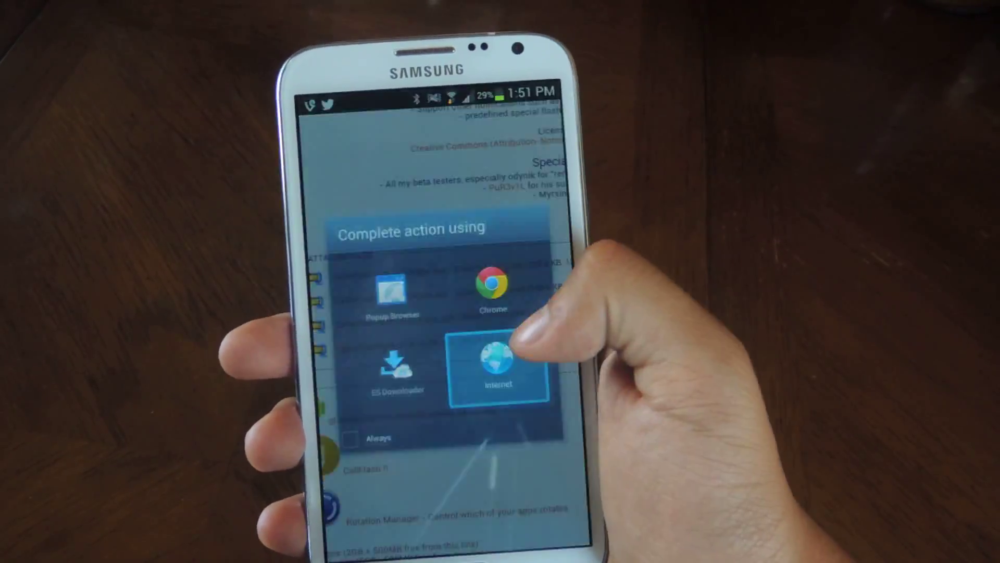
# Step: Download the CallerFlashlight v1.0 beta APK with the stock Internet browser and confirm 'Download complete'
pyautogui.click(495, 360)
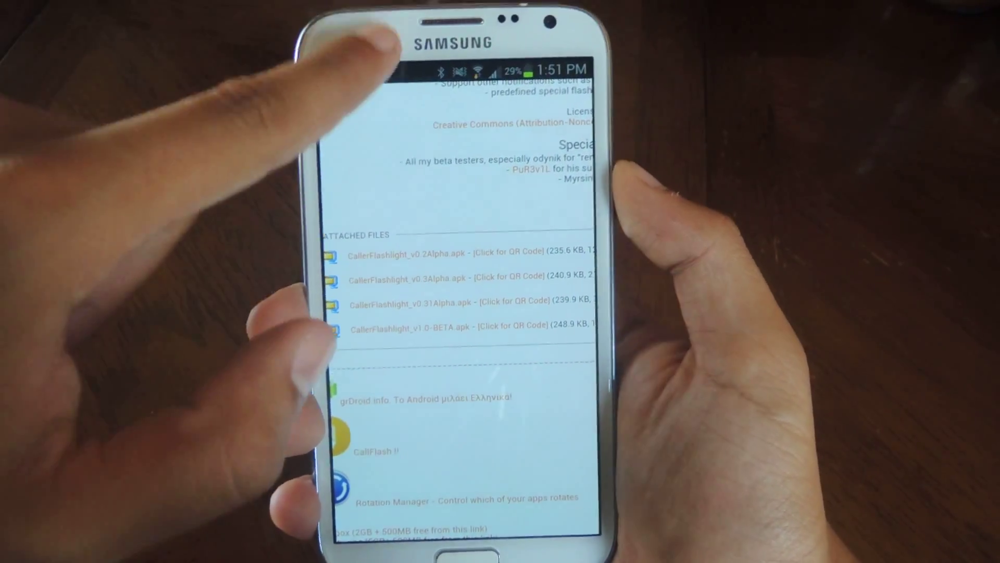
pyautogui.moveTo(447, 70); pyautogui.dragTo(447, 319)
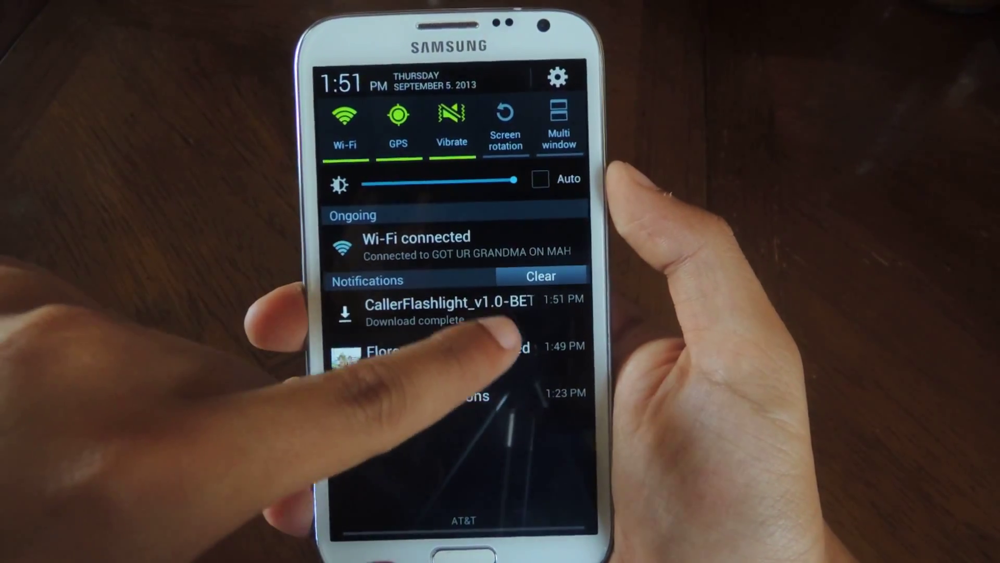
# Step: Install the downloaded CallerFlashlight APK until 'Application installed' appears
pyautogui.click(445, 312)
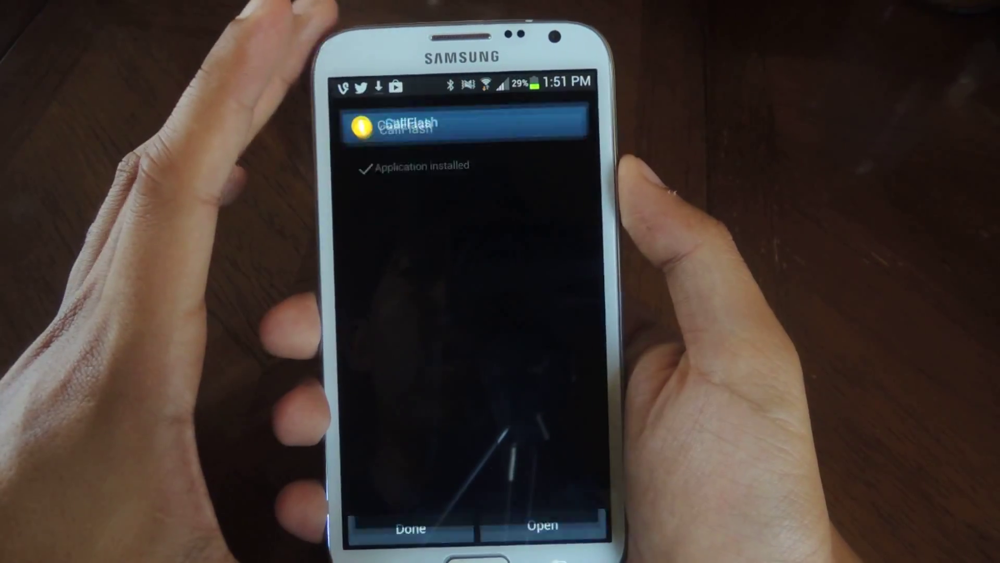
# Step: Launch CallFlash and run the Notification Flash test with 666 ms on and 60 ms off
pyautogui.click(543, 526)
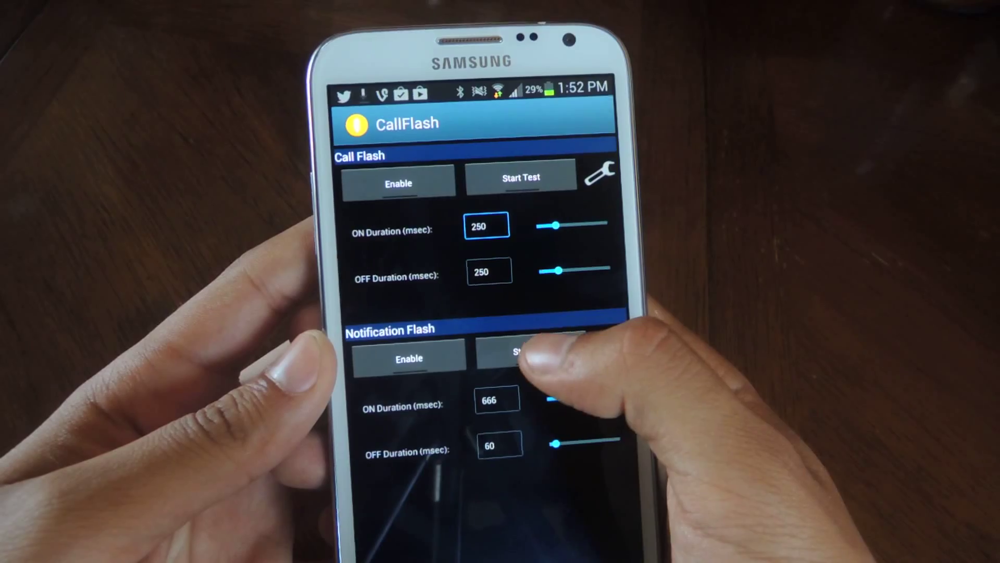
pyautogui.click(519, 365)
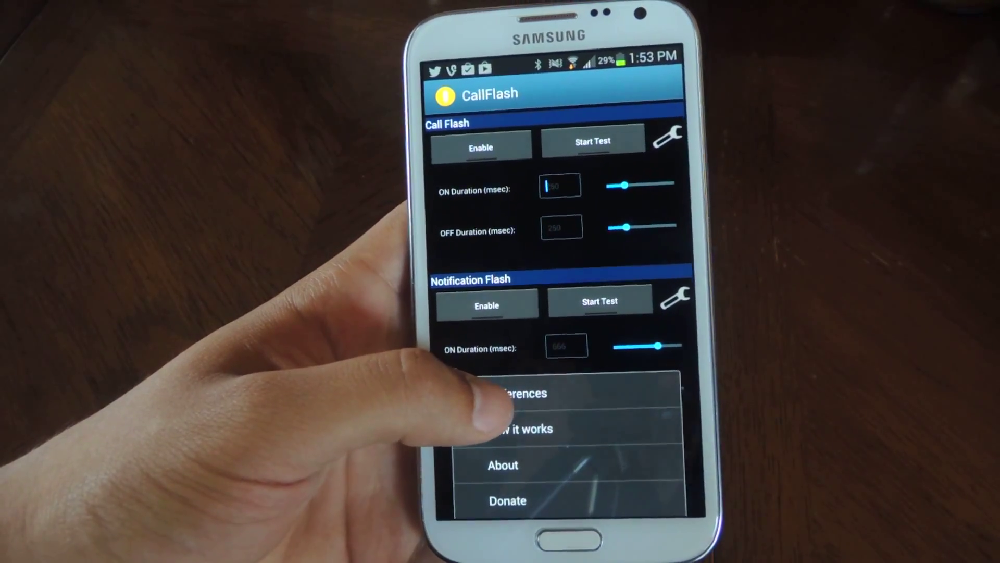
# Step: Check Normal, Vibrate and Silent operation modes, enable Sleeping period, and open Sleep time start
pyautogui.click(523, 393)
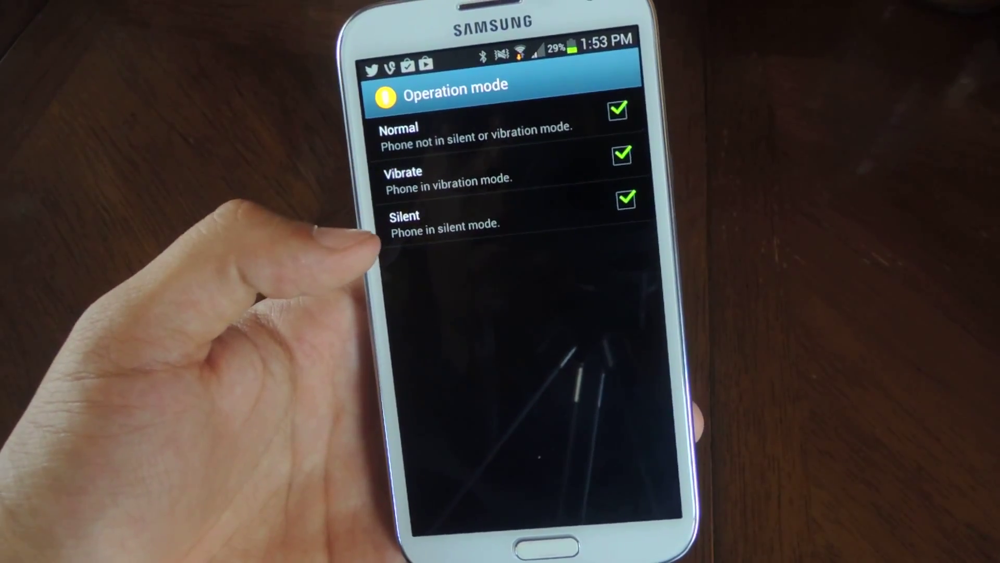
pyautogui.click(621, 110)
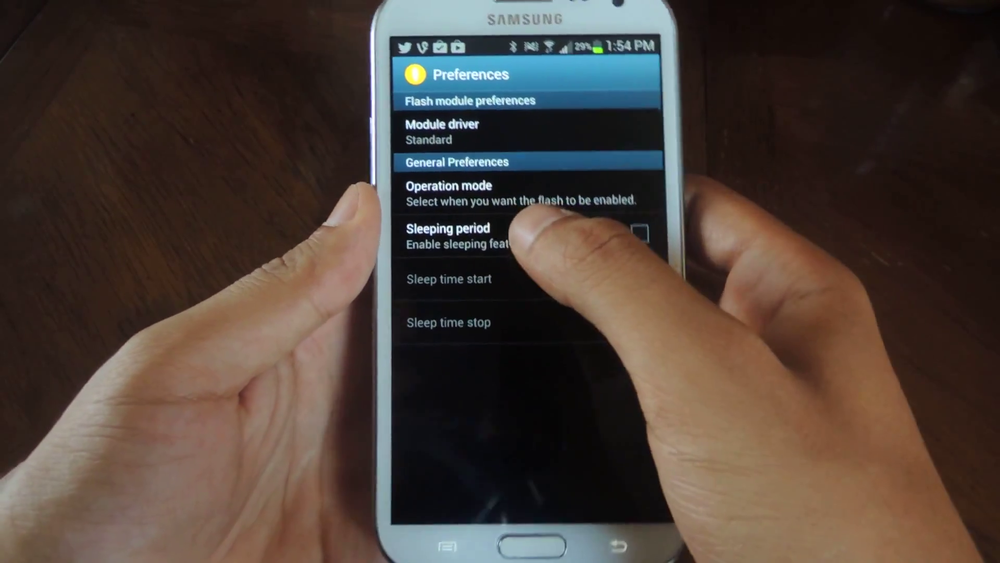
pyautogui.click(642, 232)
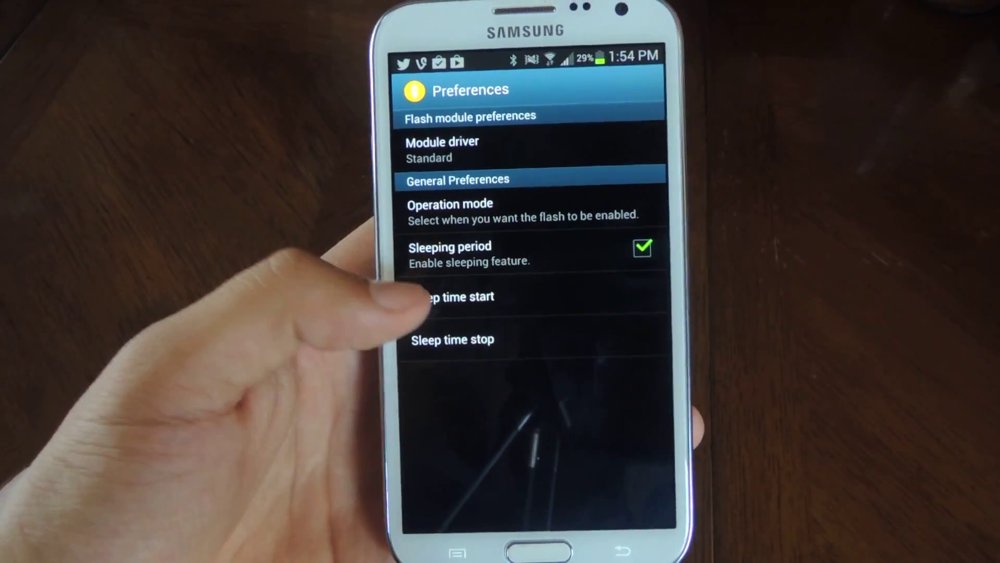
pyautogui.click(447, 296)
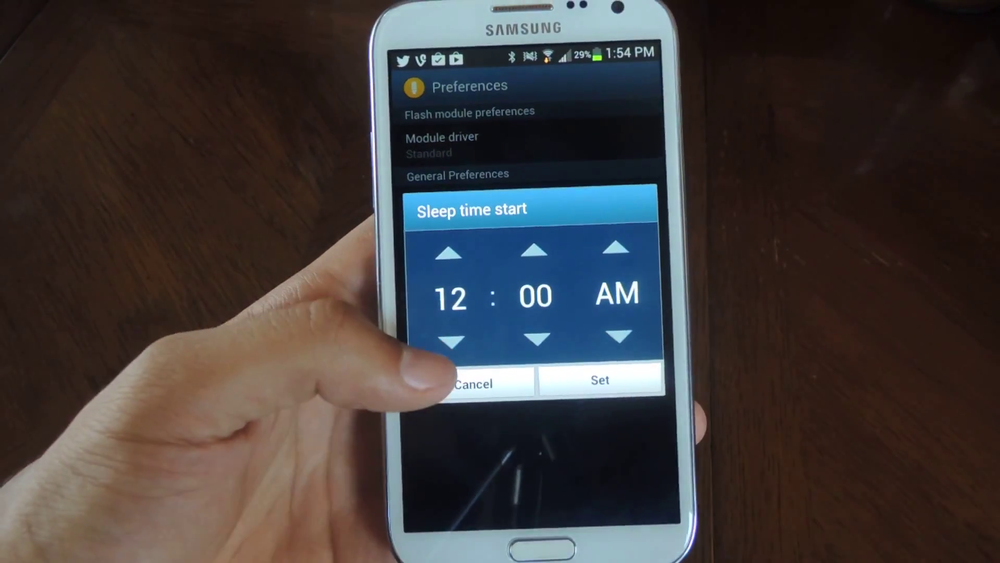